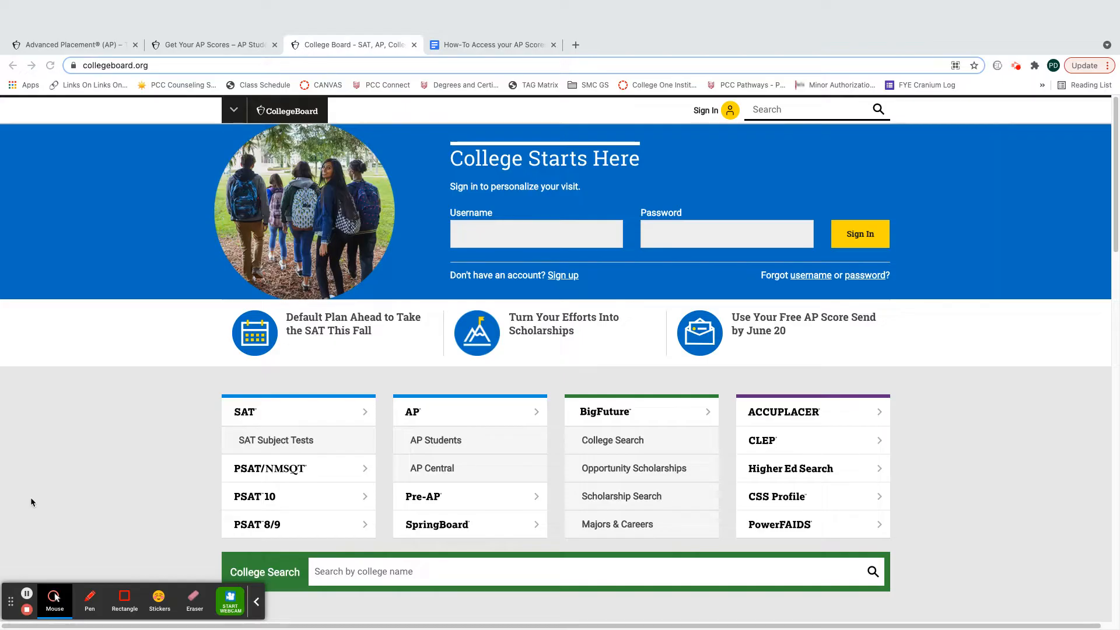
mouse_move(36, 502)
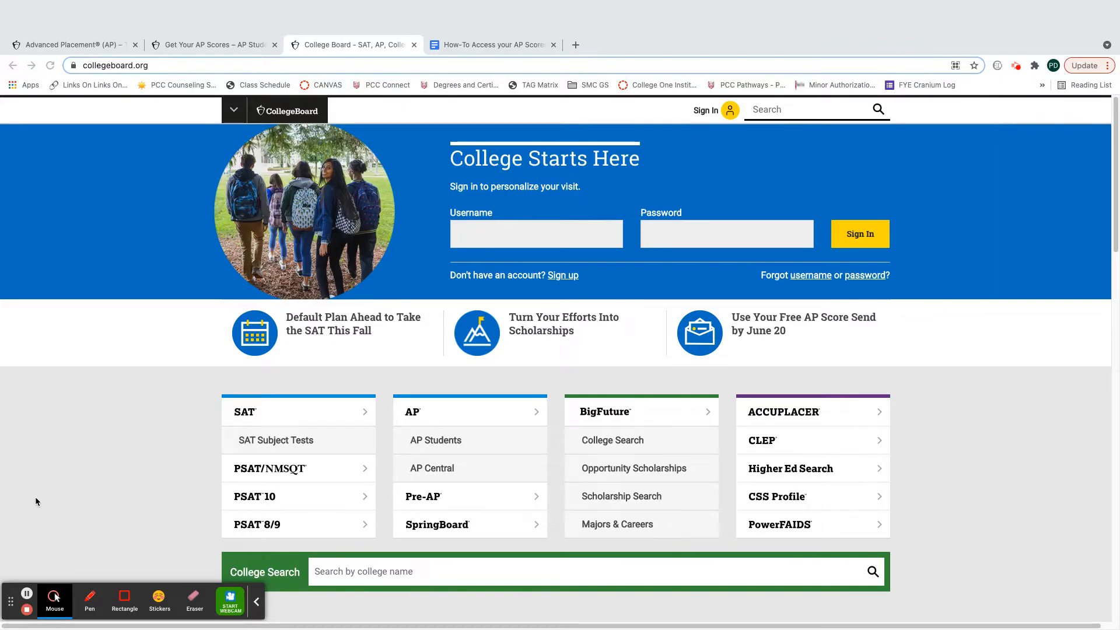
mouse_move(419, 418)
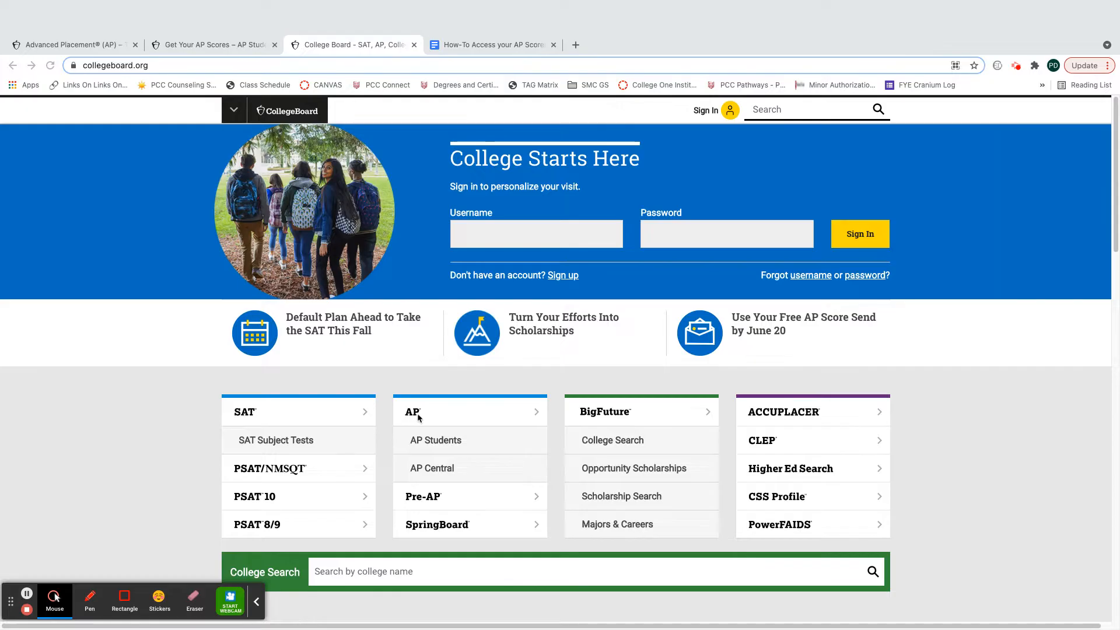
From the homepage's AP section, reach the 'AP 2020-21 for Students' resources page
left_click(413, 412)
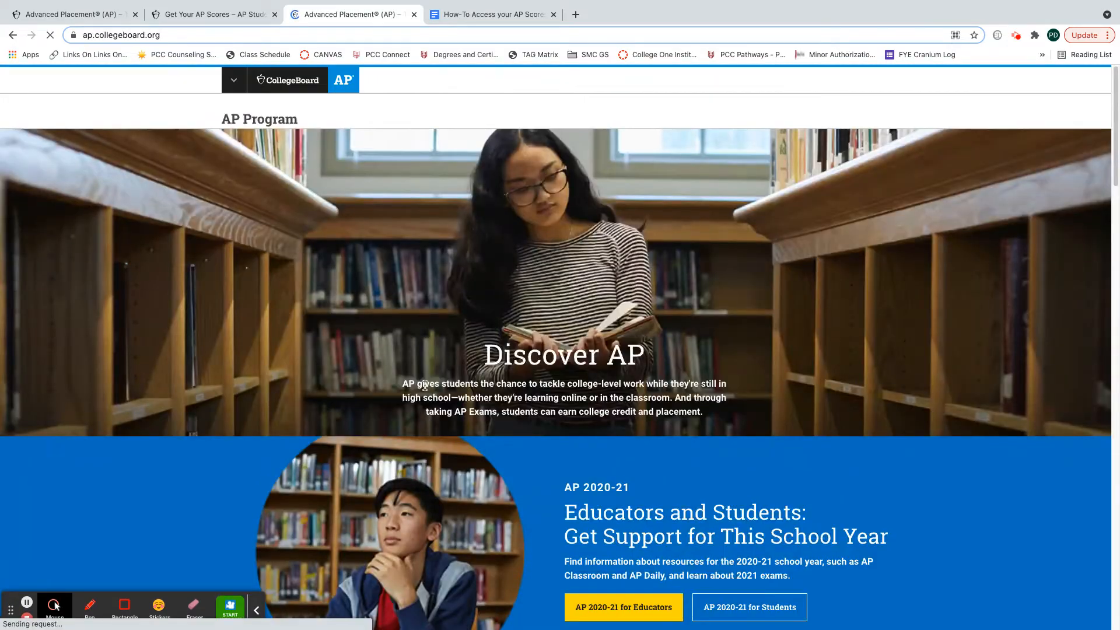
scroll("down", 3)
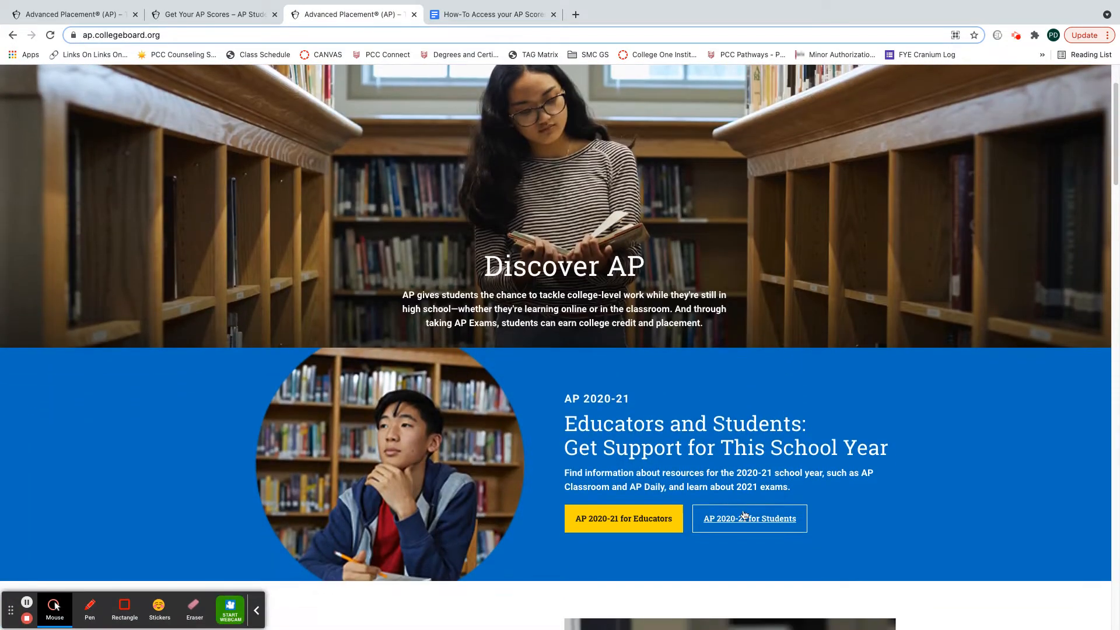
mouse_move(749, 519)
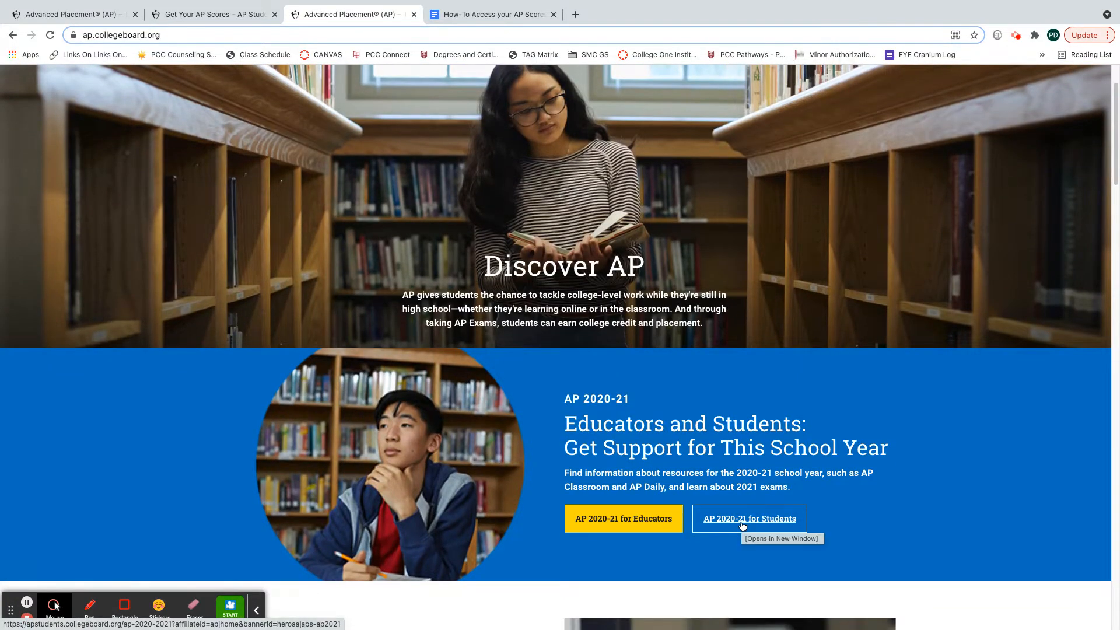
left_click(749, 518)
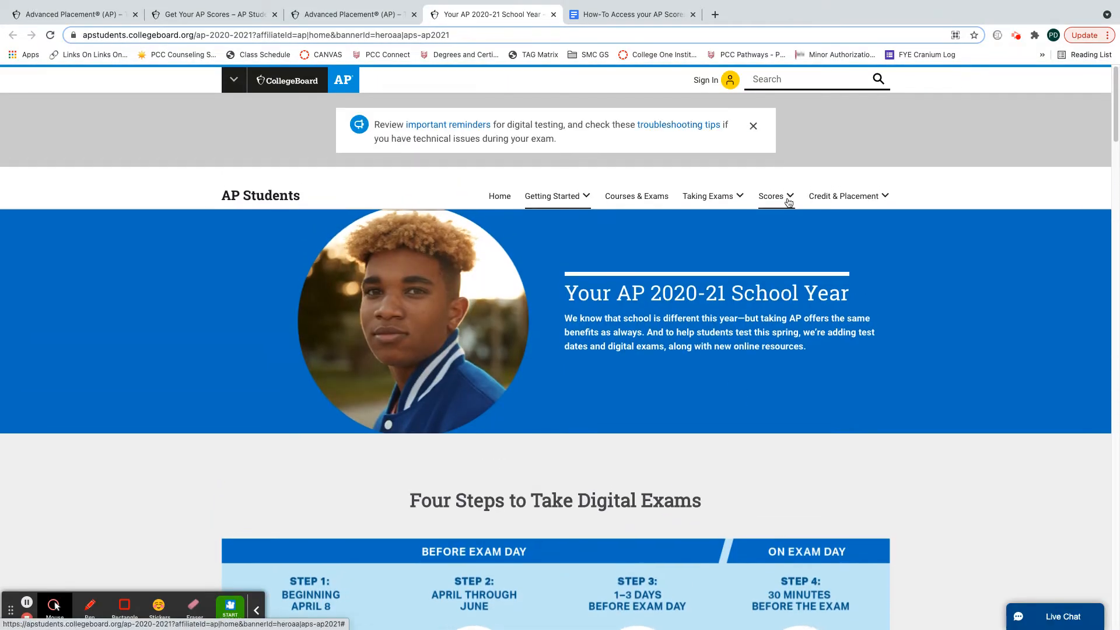
Choose 'Get Your Scores' from the Scores menu of the AP Students navigation
left_click(771, 196)
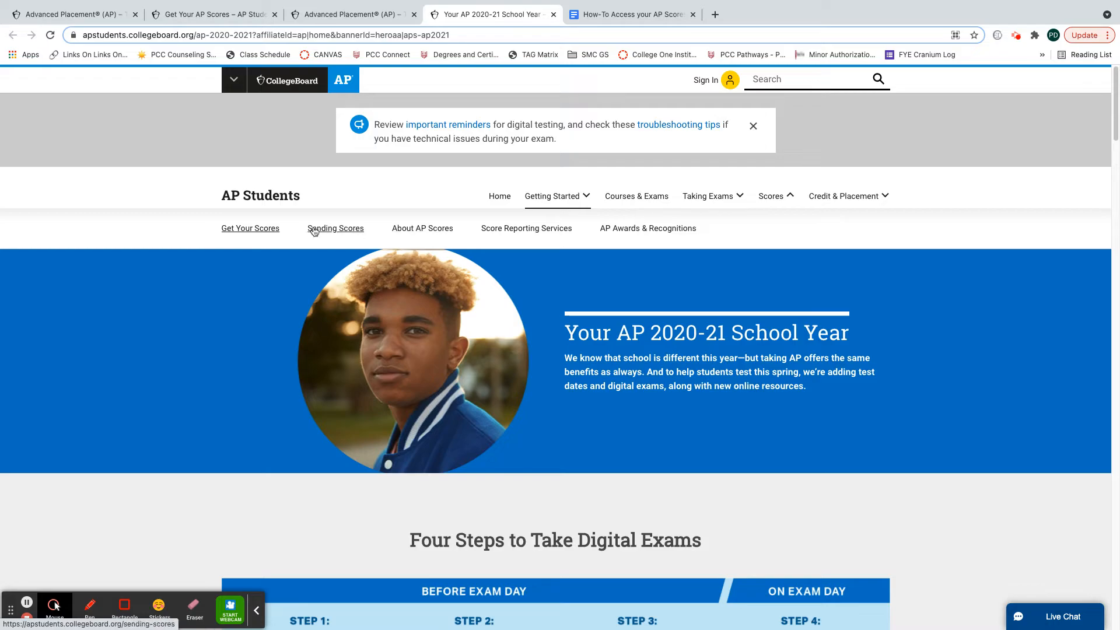
left_click(250, 228)
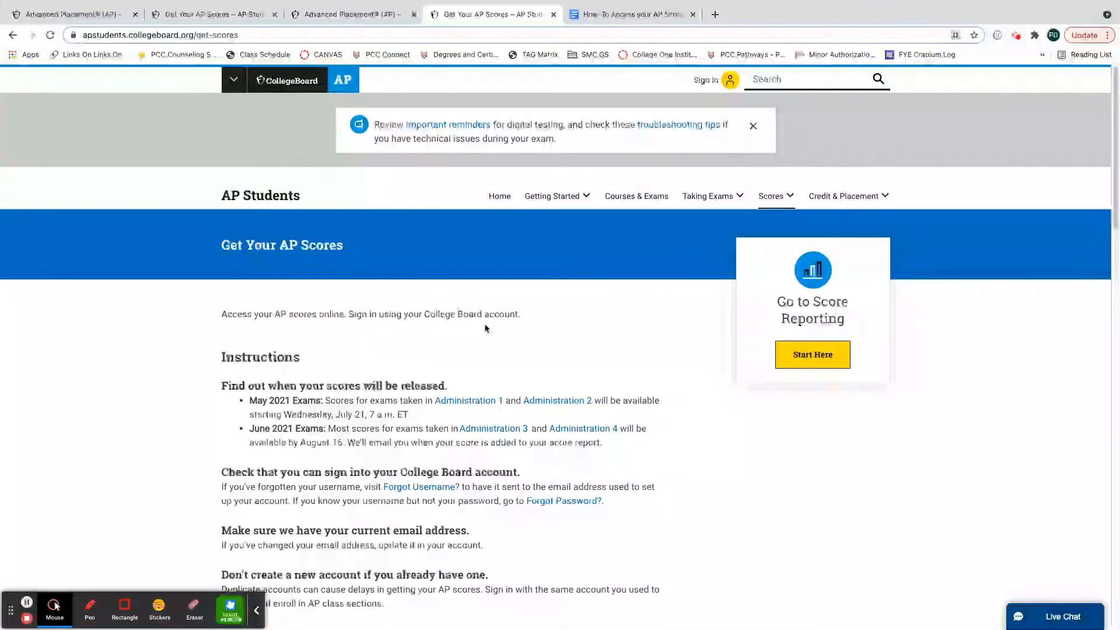
mouse_move(812, 355)
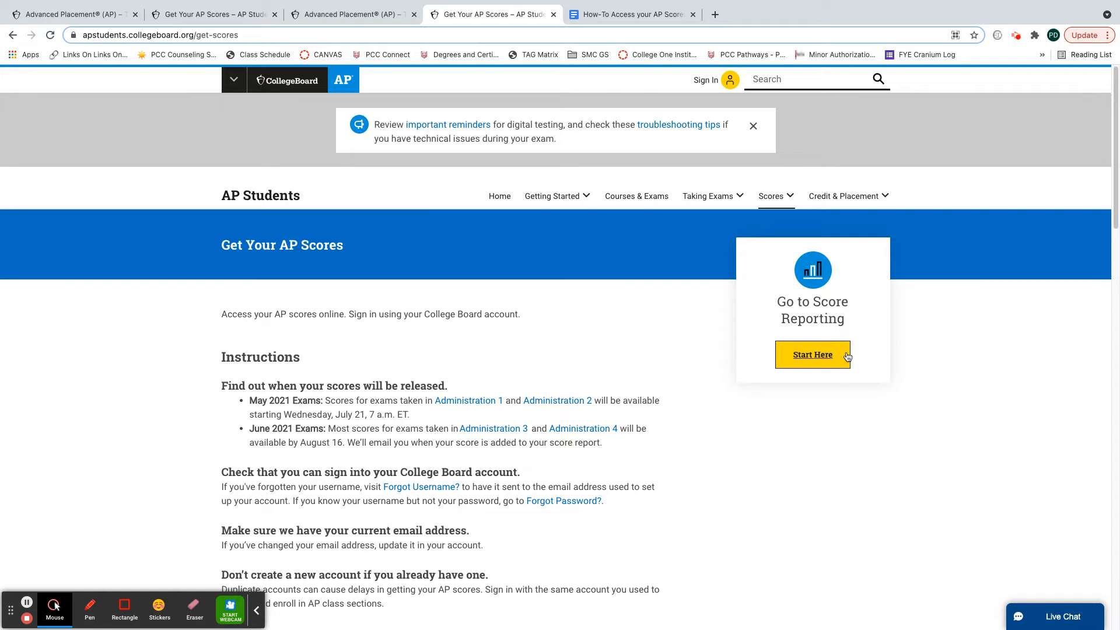
Start score reporting and choose 'View your scores' to reach the College Board account sign-in form
left_click(812, 355)
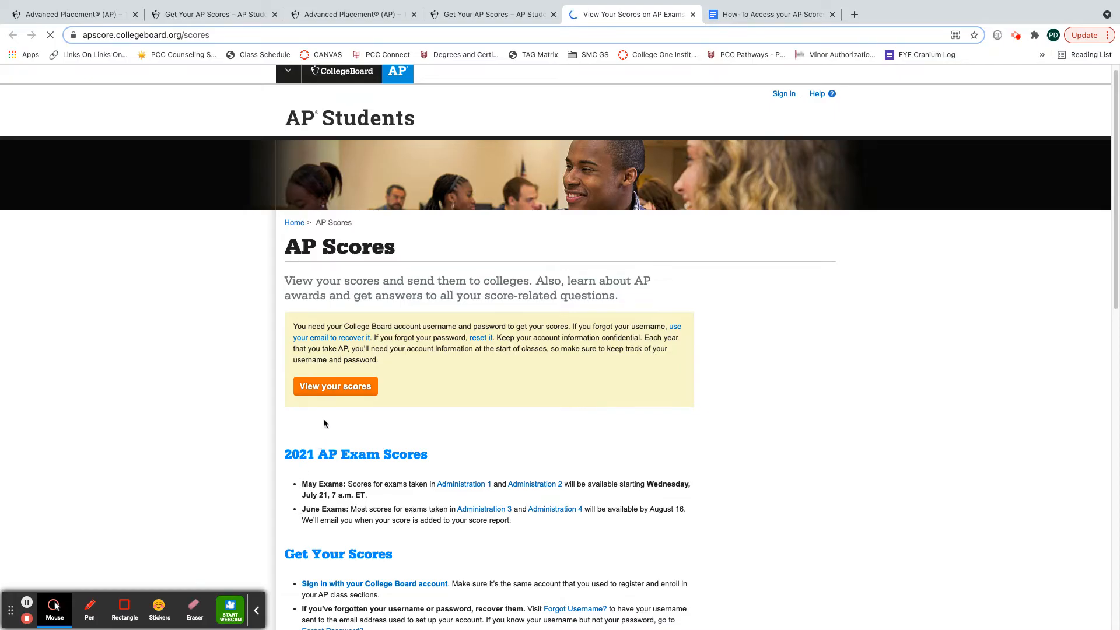
left_click(335, 386)
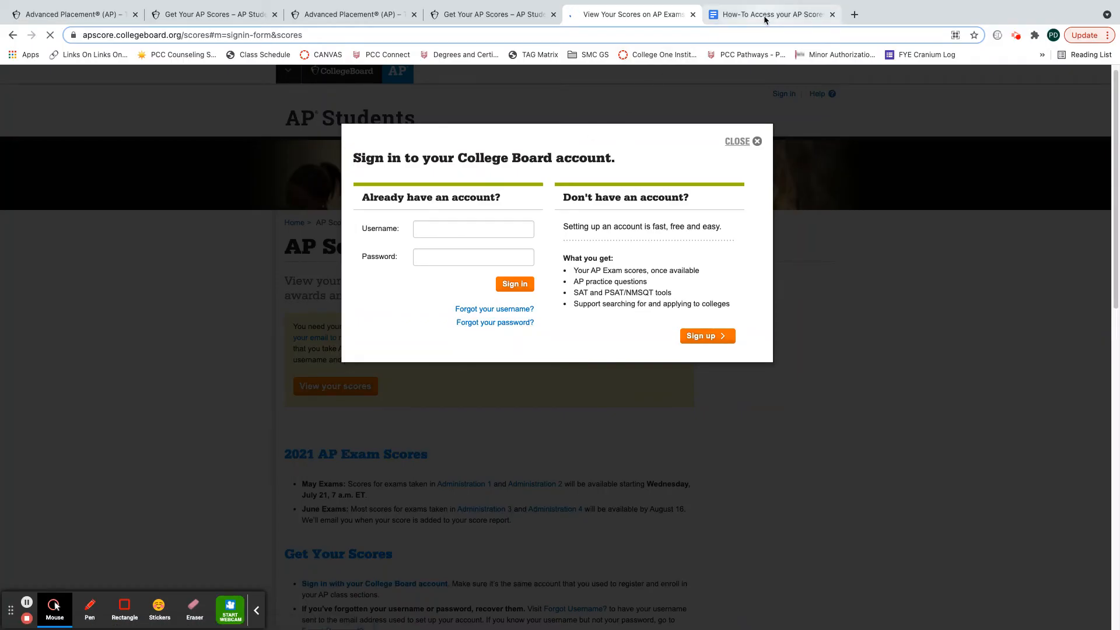
Switch to the 'How-To Access your AP Scores' Google Doc with its annotated View Your Scores screenshot
left_click(770, 14)
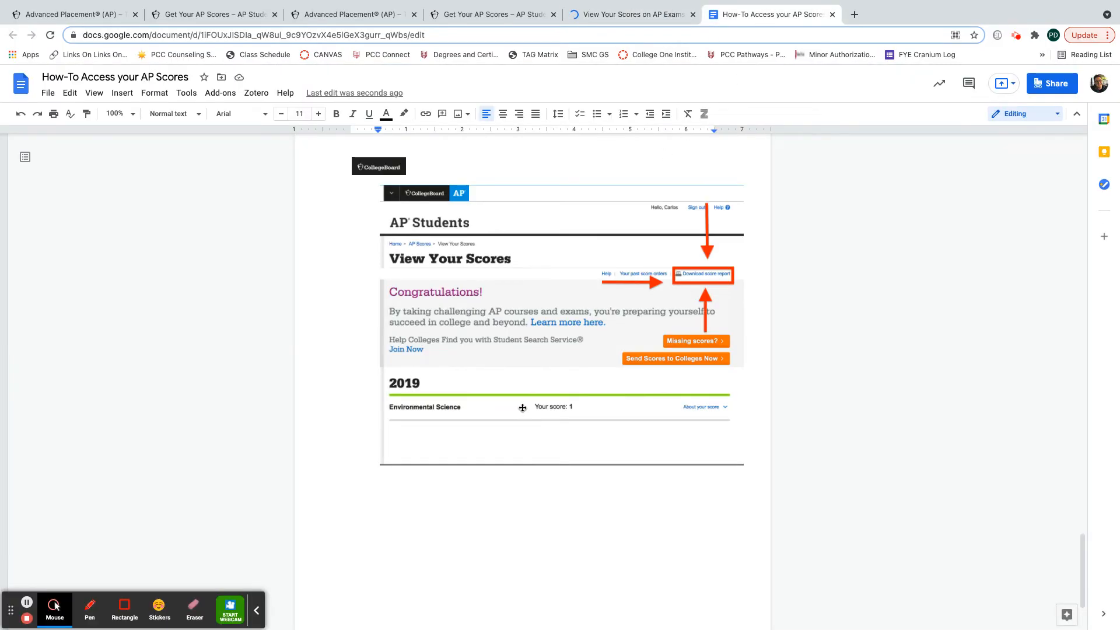
mouse_move(569, 419)
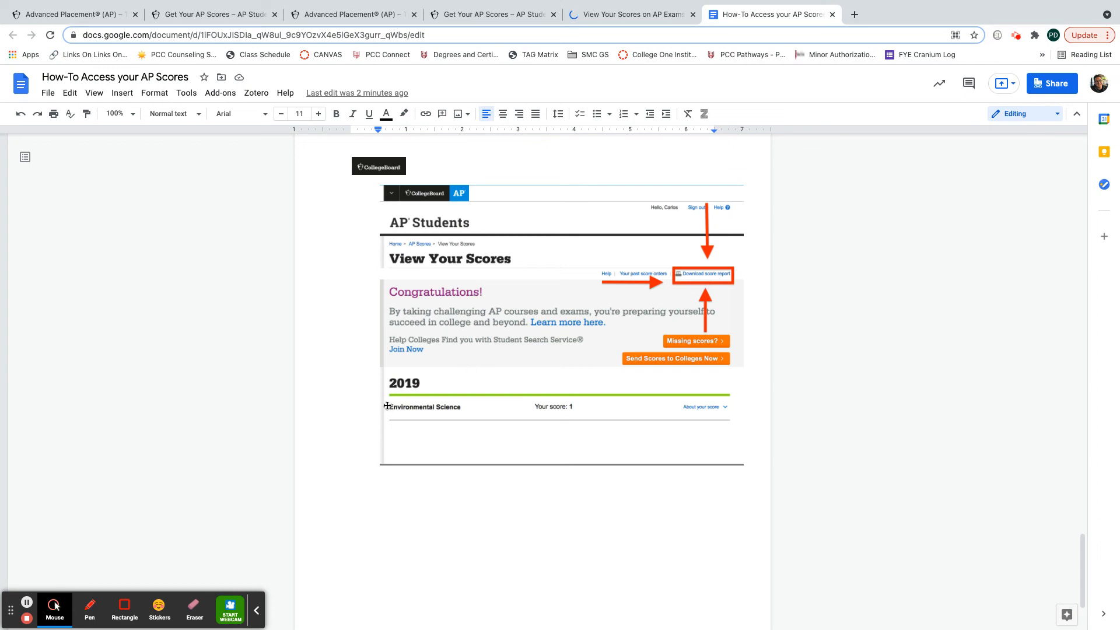
mouse_move(427, 401)
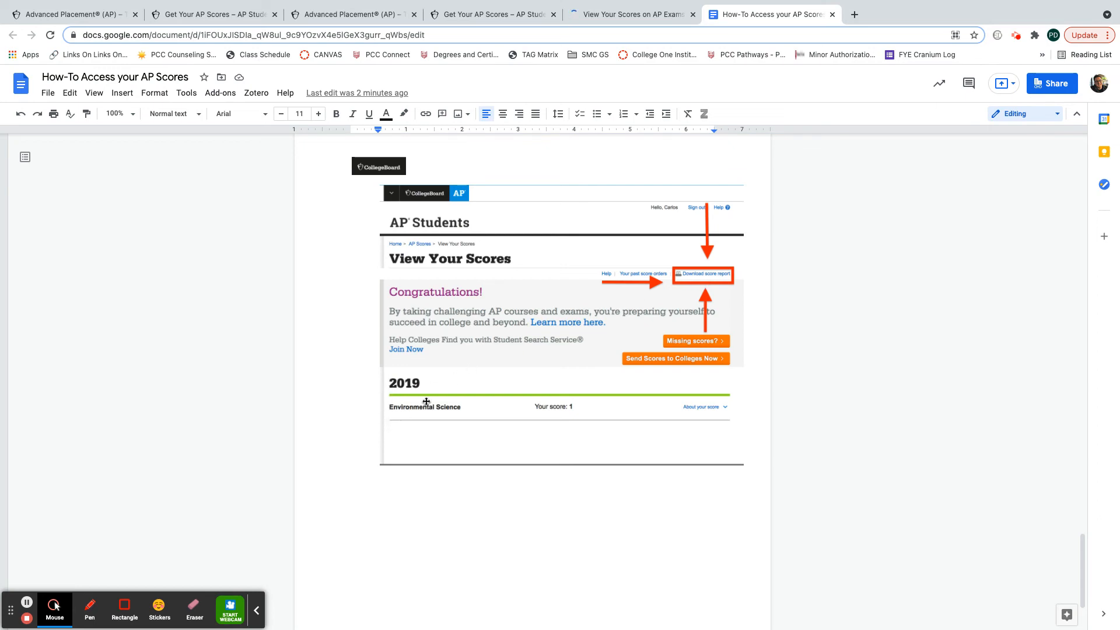
mouse_move(700, 283)
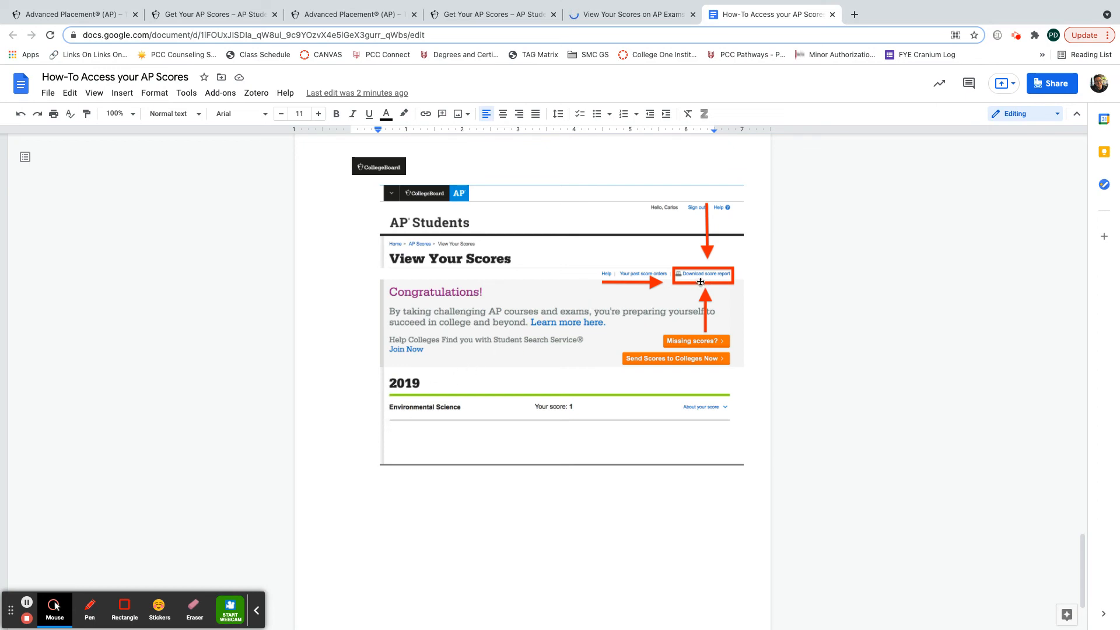